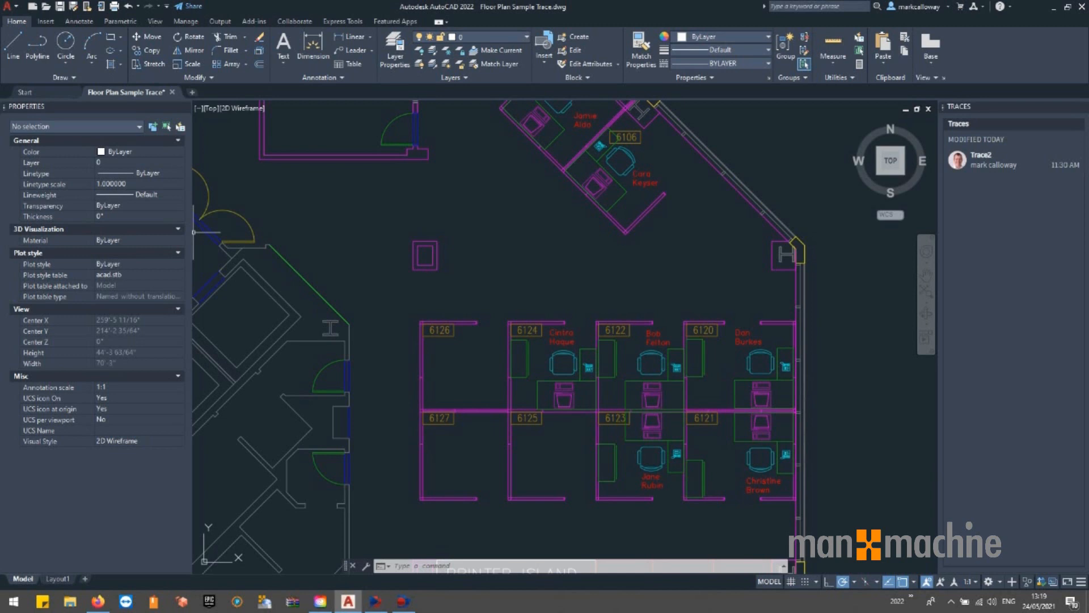
{"action": "mouse_move", "coordinate": [202, 238]}
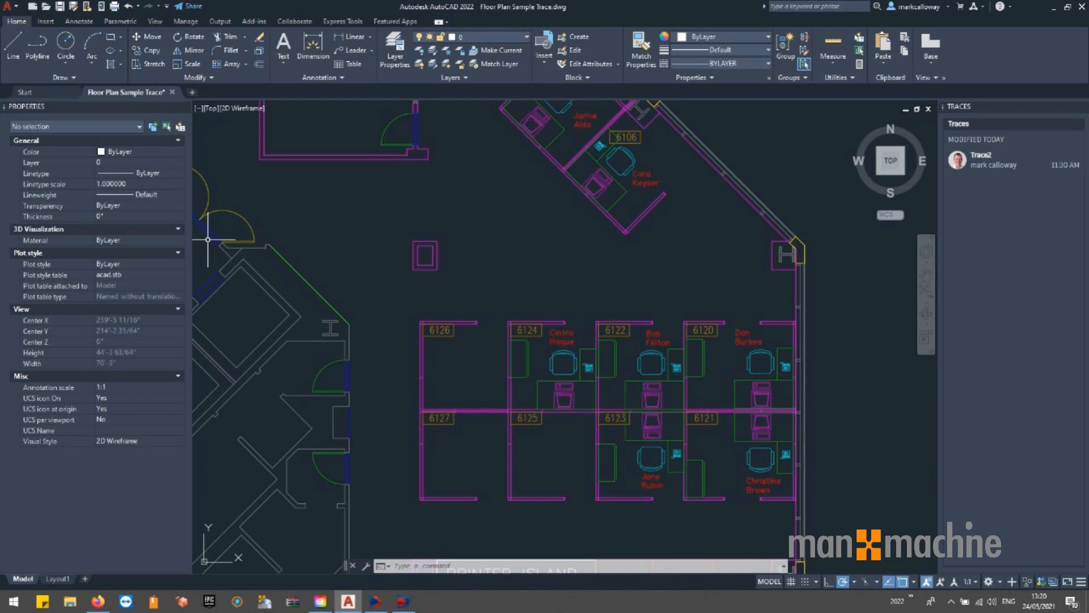
{"action": "mouse_move", "coordinate": [527, 283]}
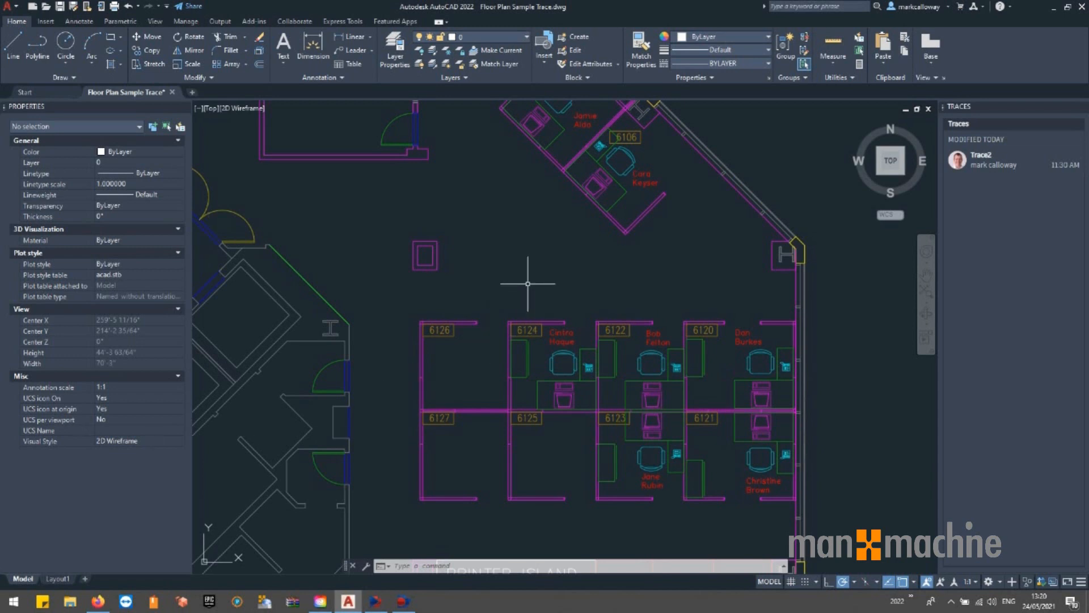
- Run COUNT on a chair block, giving a total of 66 chairs
{"action": "type", "text": "COUNT Select target objects or [List all blocks] <List all blocks>:"}
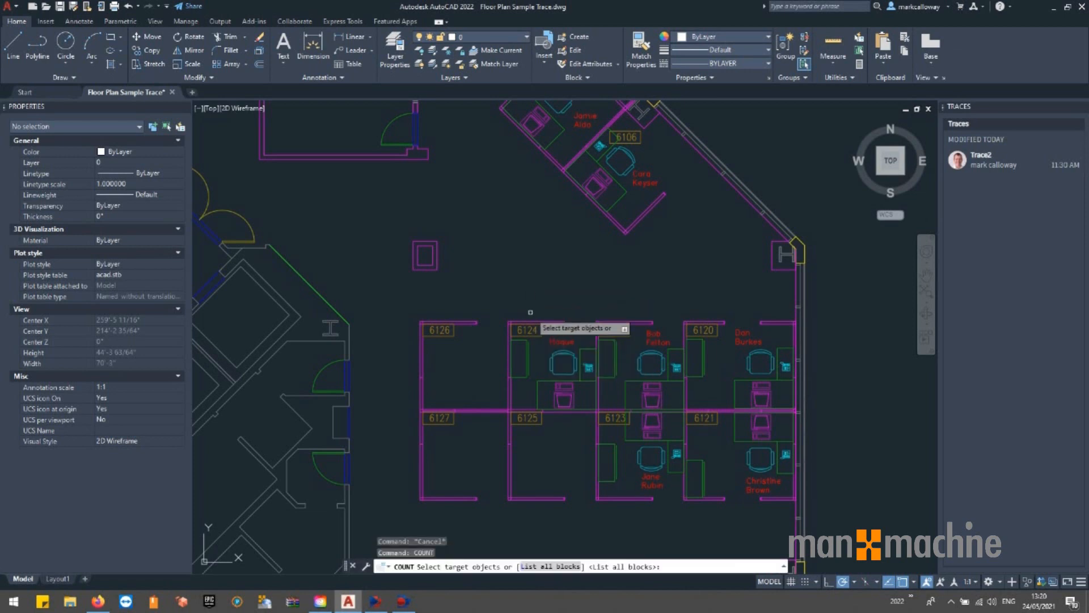
{"action": "left_click", "coordinate": [562, 362]}
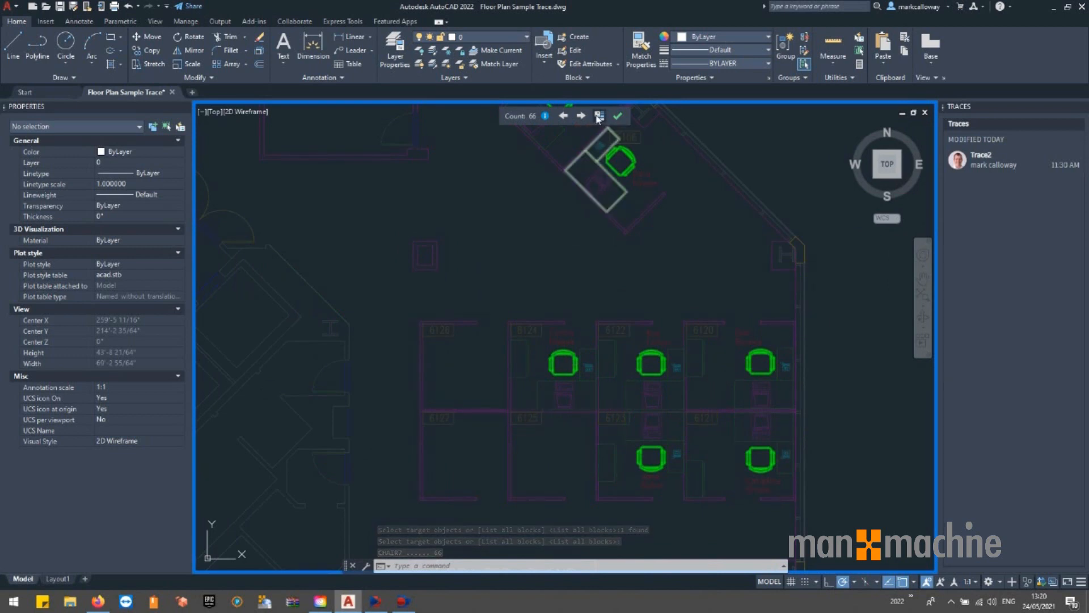
{"action": "mouse_move", "coordinate": [599, 116]}
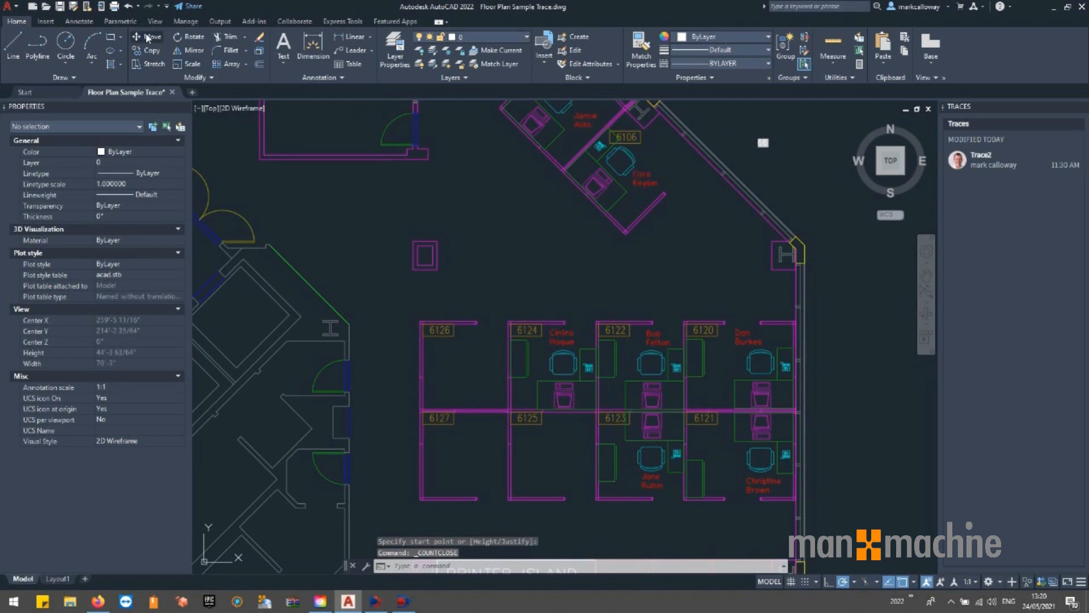
- Show the Count palette from the View ribbon's Palettes panel
{"action": "left_click", "coordinate": [152, 21]}
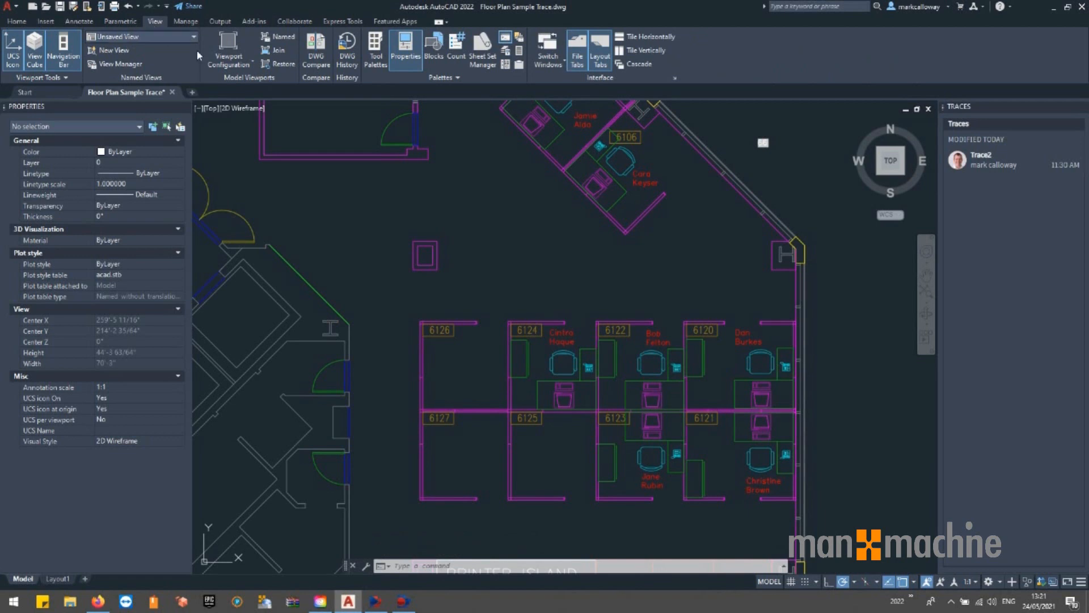
{"action": "left_click", "coordinate": [456, 45]}
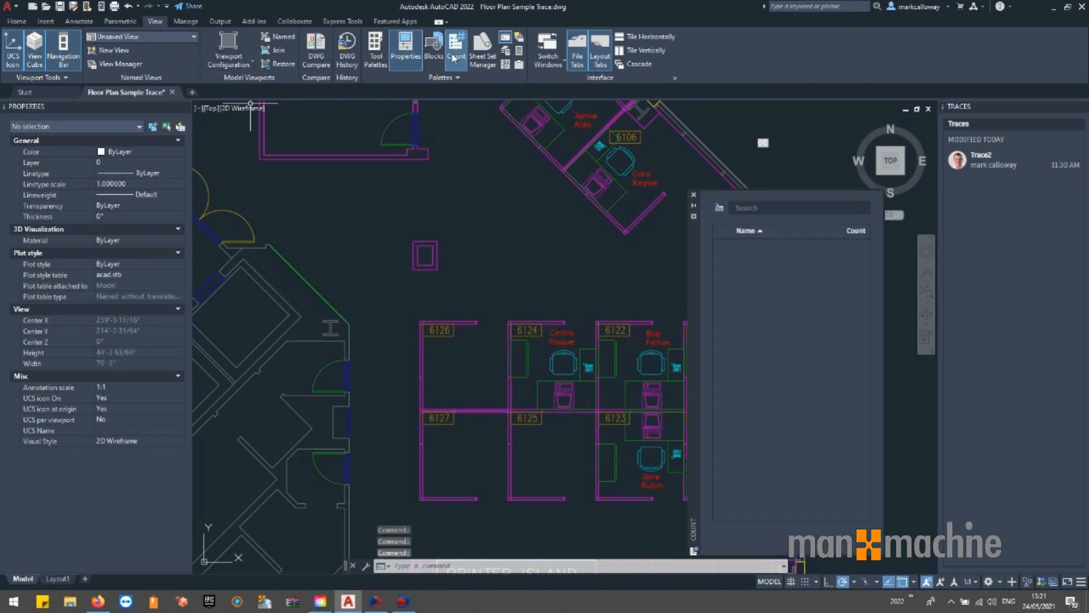
- Enable the list checkboxes and select all blocks from CHAIR7 through SOFA2
{"action": "left_click", "coordinate": [456, 47]}
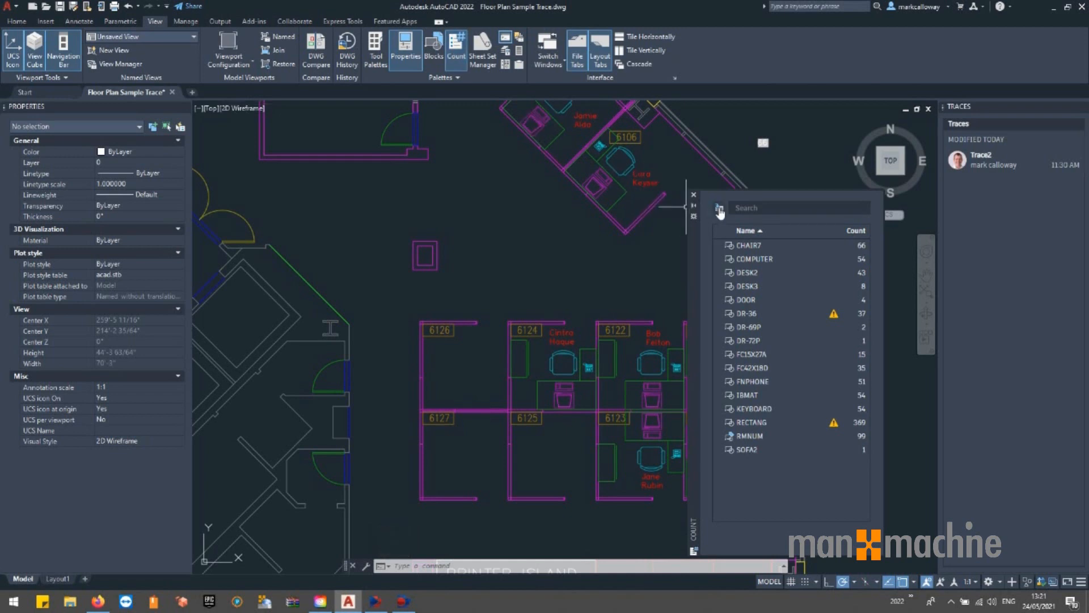
{"action": "left_click", "coordinate": [719, 208]}
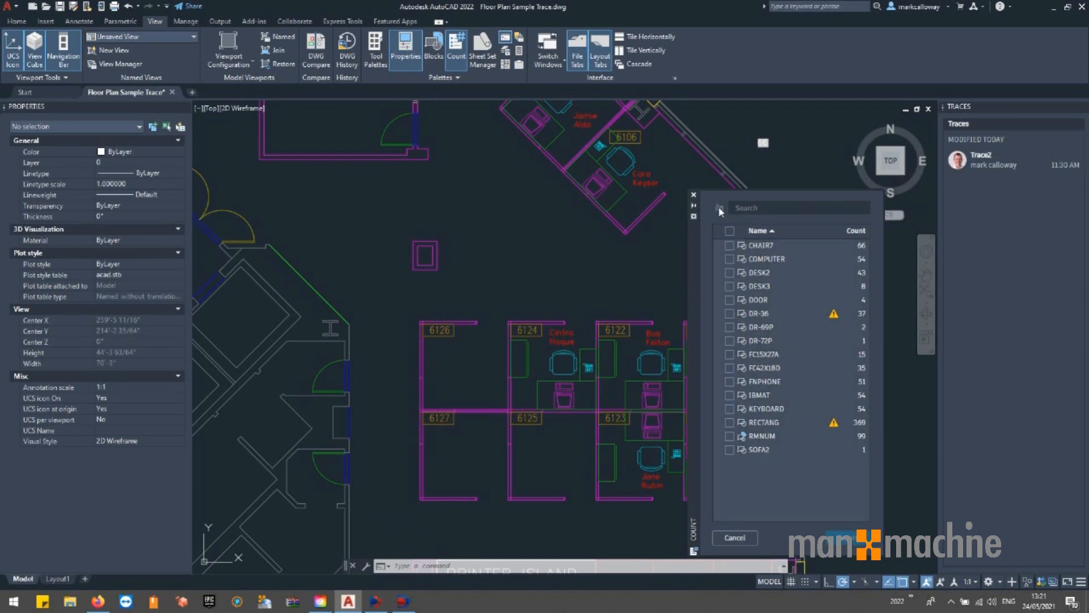
{"action": "mouse_move", "coordinate": [731, 237]}
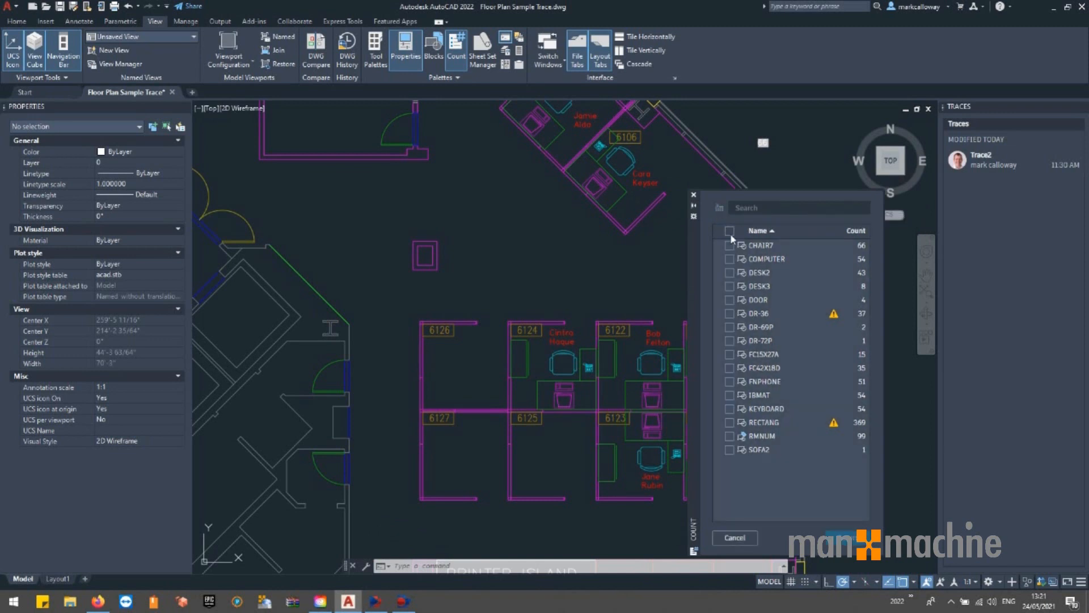
{"action": "left_click", "coordinate": [728, 231]}
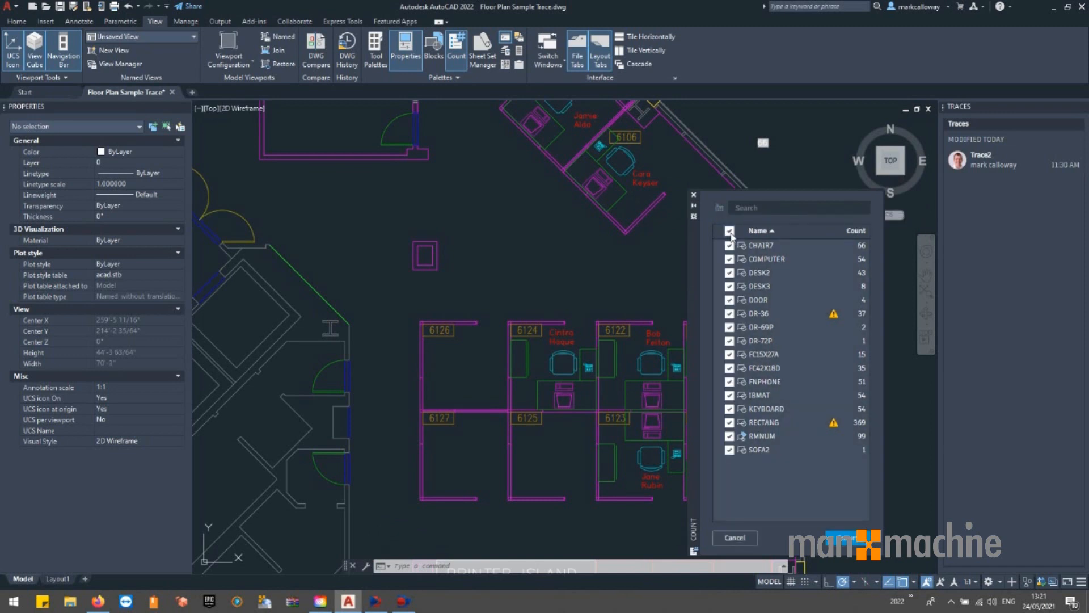